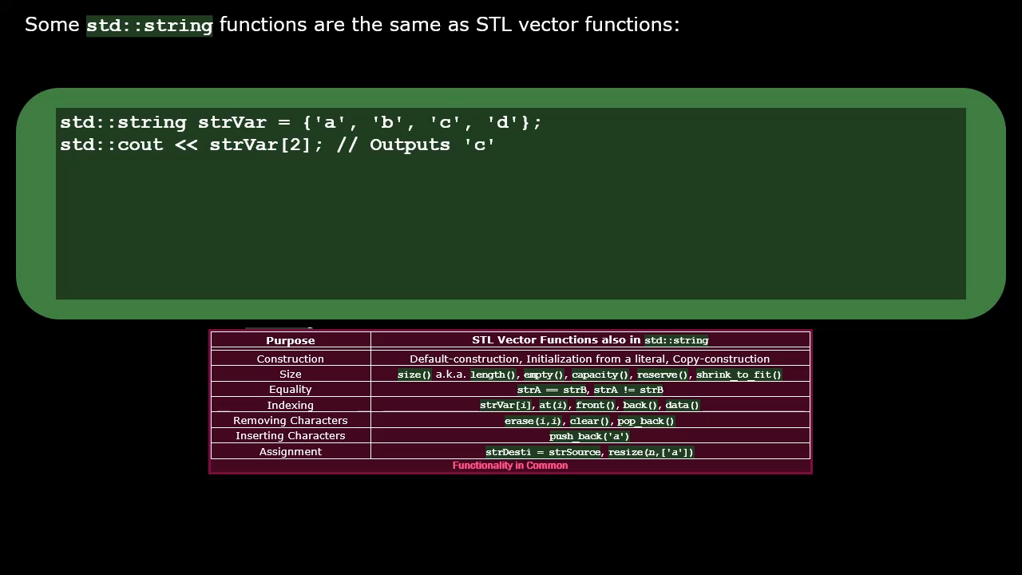
Append the s suffix to strFromS's "ab\0cd" literal, making it a std::string literal.
key(Right)
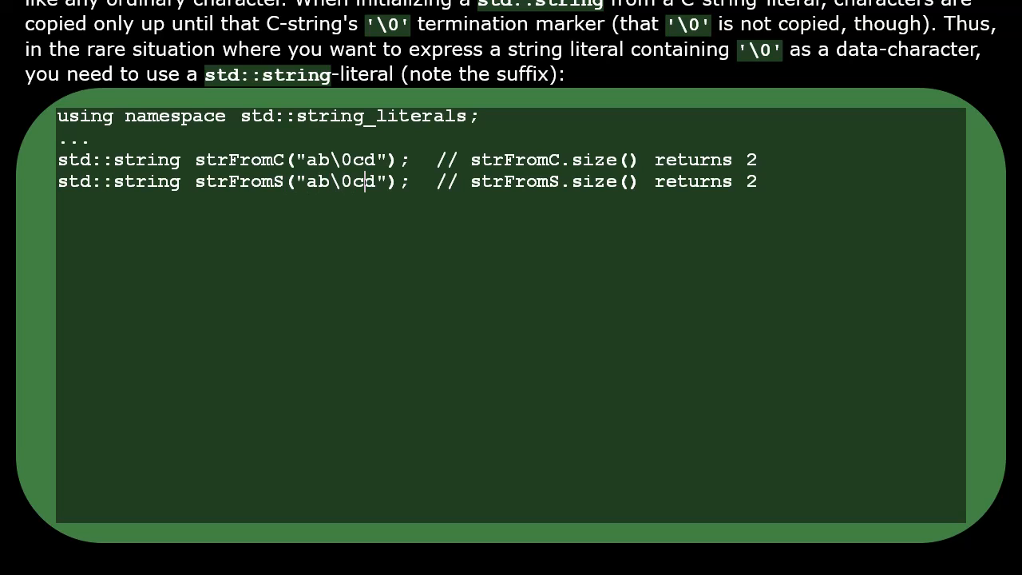
text("s)
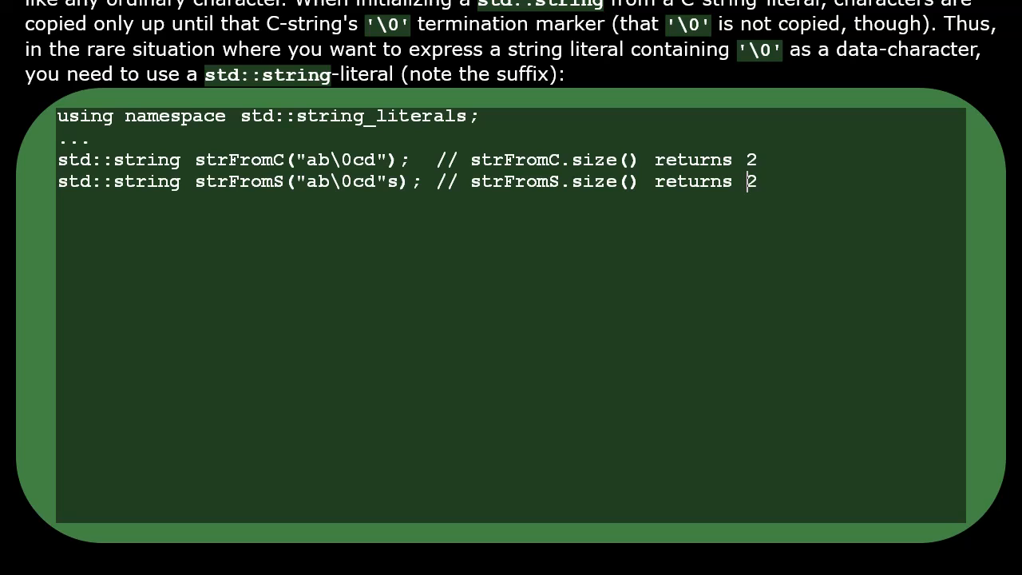